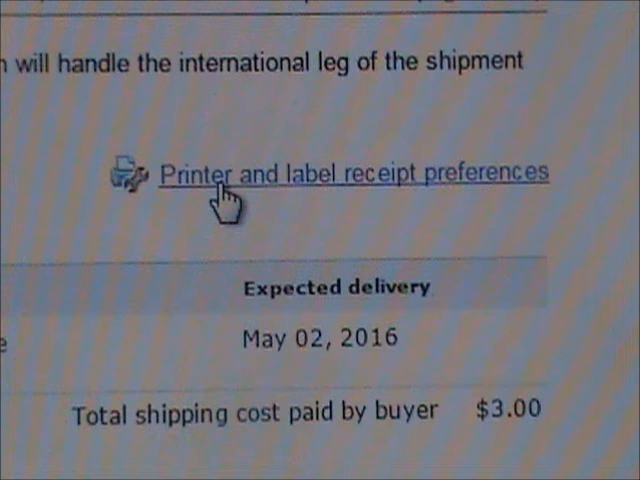
- Open label printing preferences, showing the Zebra LP2844 4x6 printer and a sample label preview
left_click(353, 171)
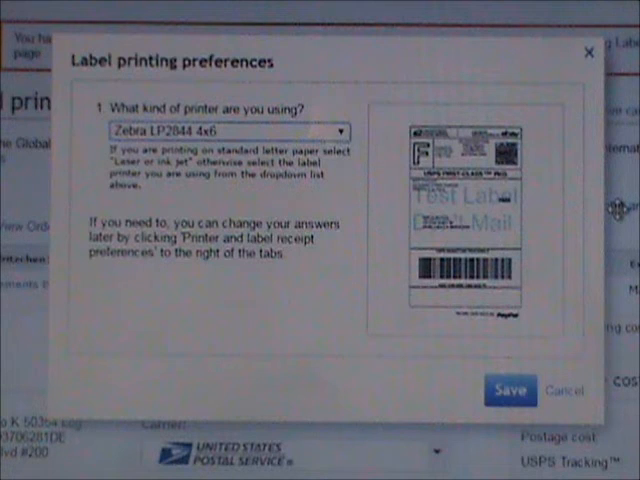